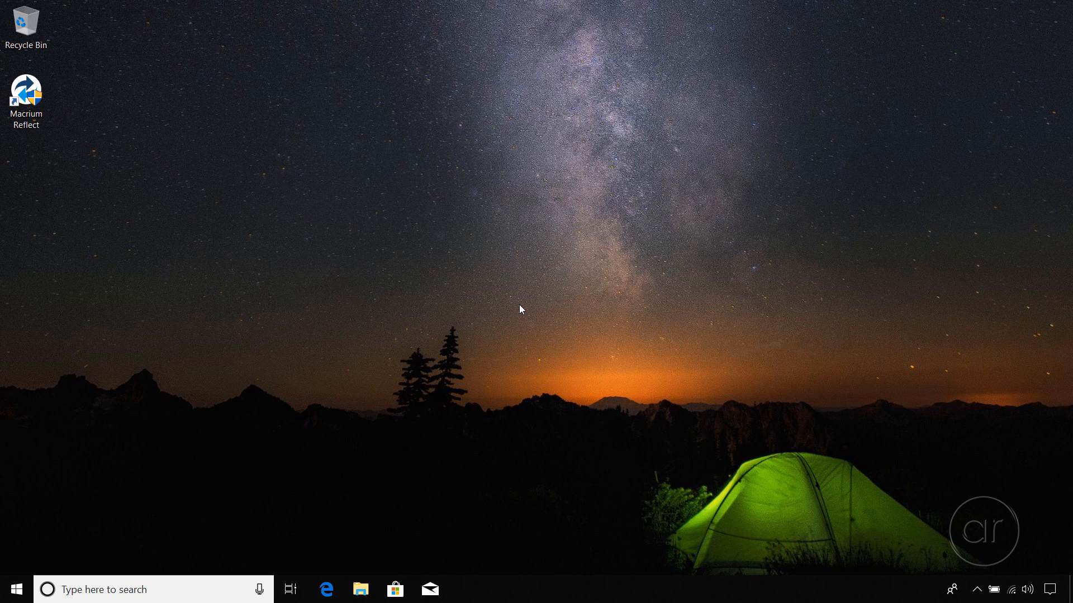
Launch Disk Management from the Start button's power user menu.
right_click(15, 589)
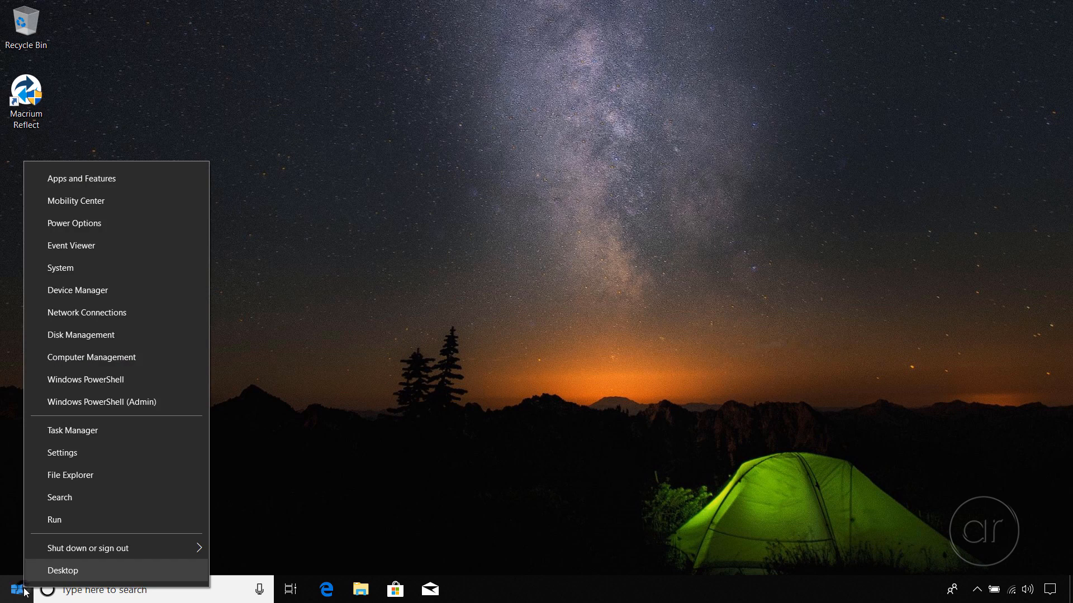
click(80, 335)
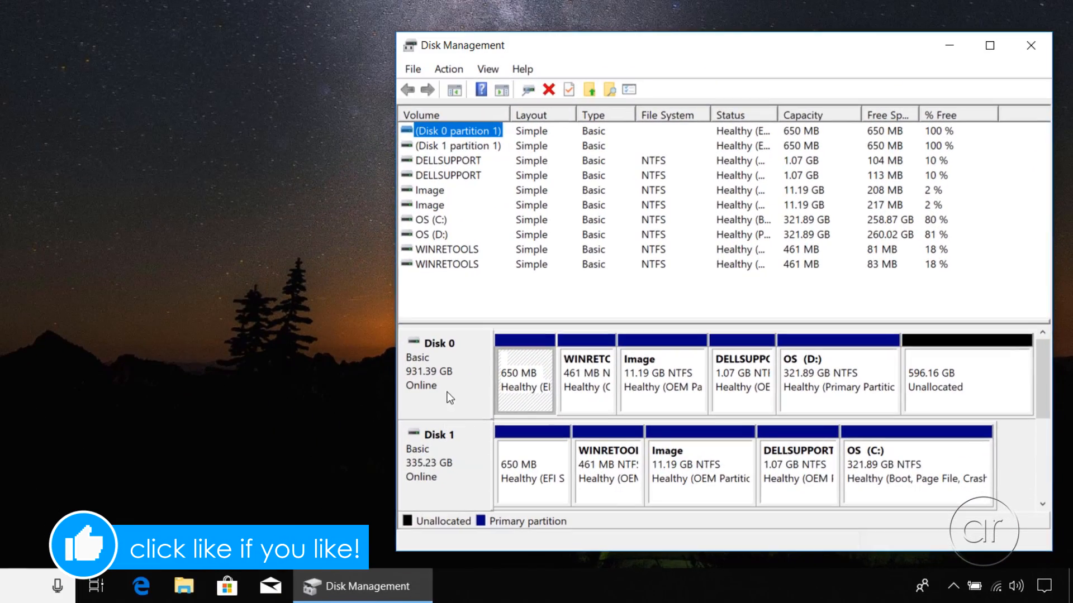
mouse_move(475, 482)
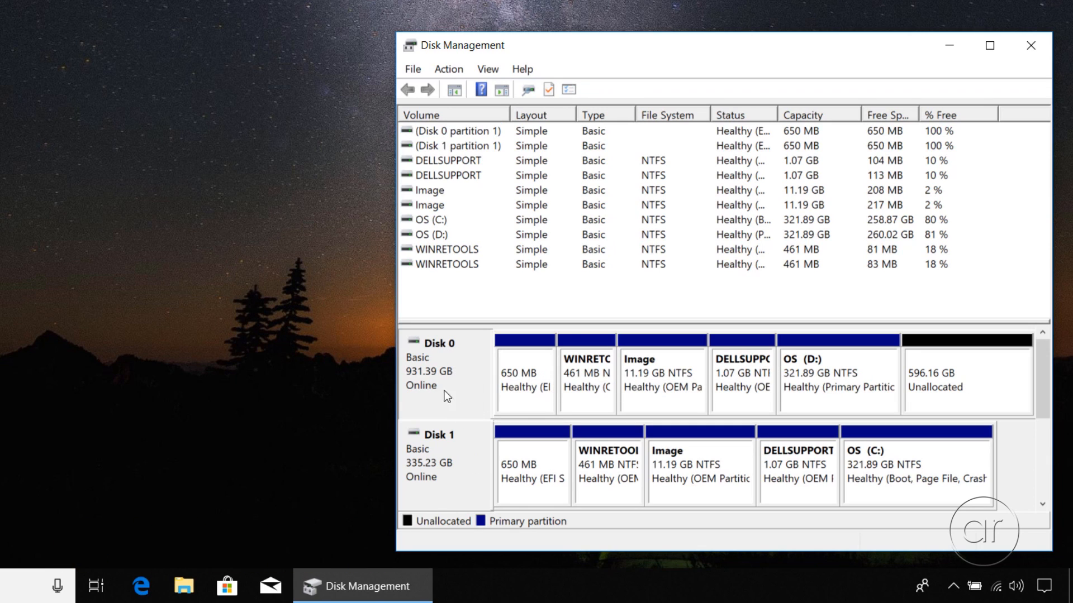
mouse_move(525, 373)
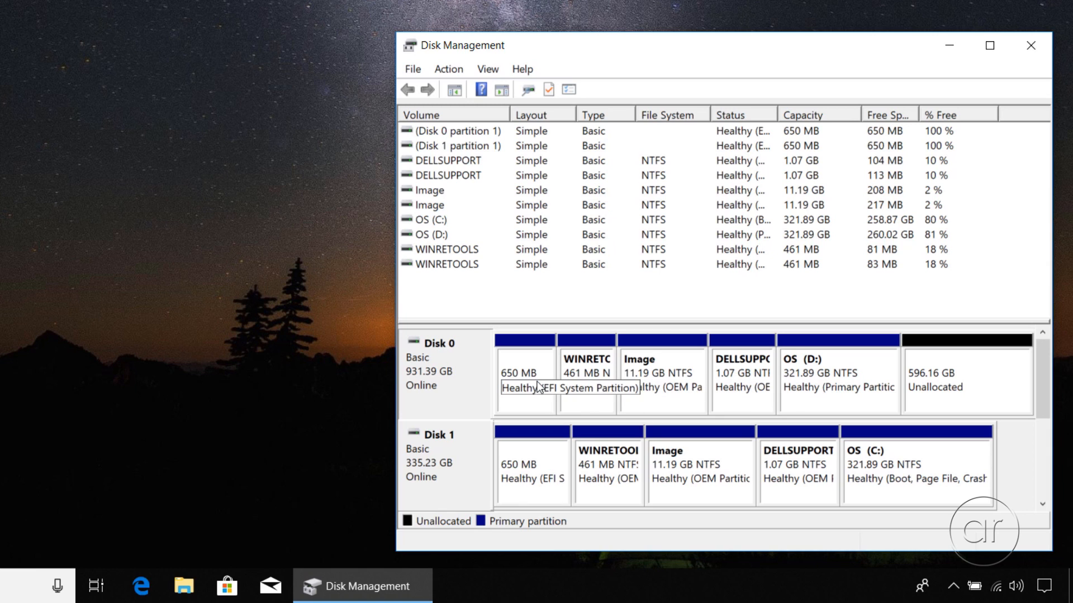
Inspect Disk 0's EFI and DELLSUPPORT partitions and the actions each allows.
click(525, 372)
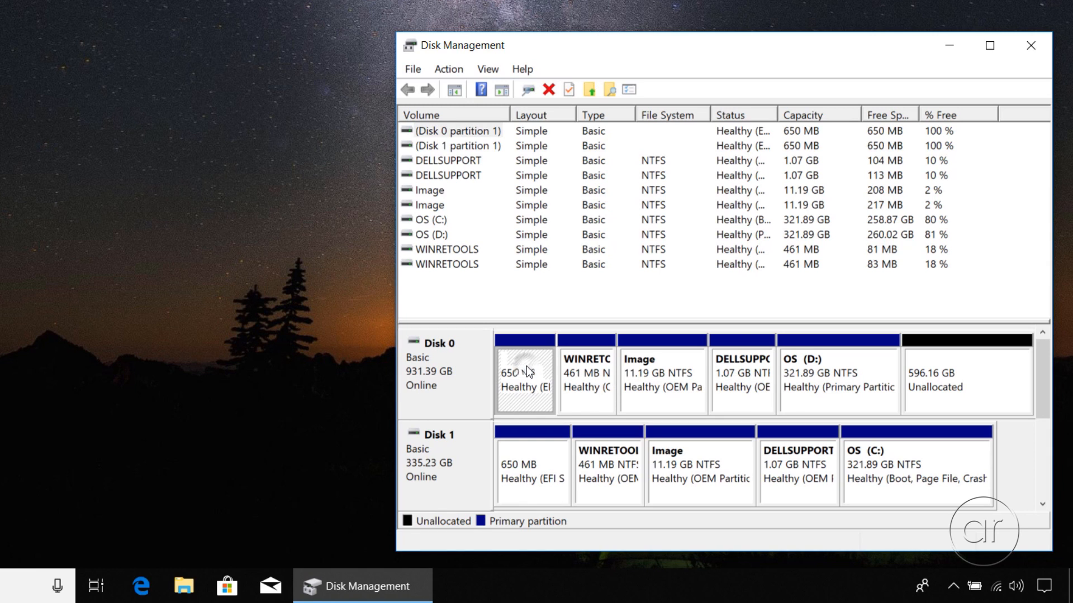
right_click(524, 372)
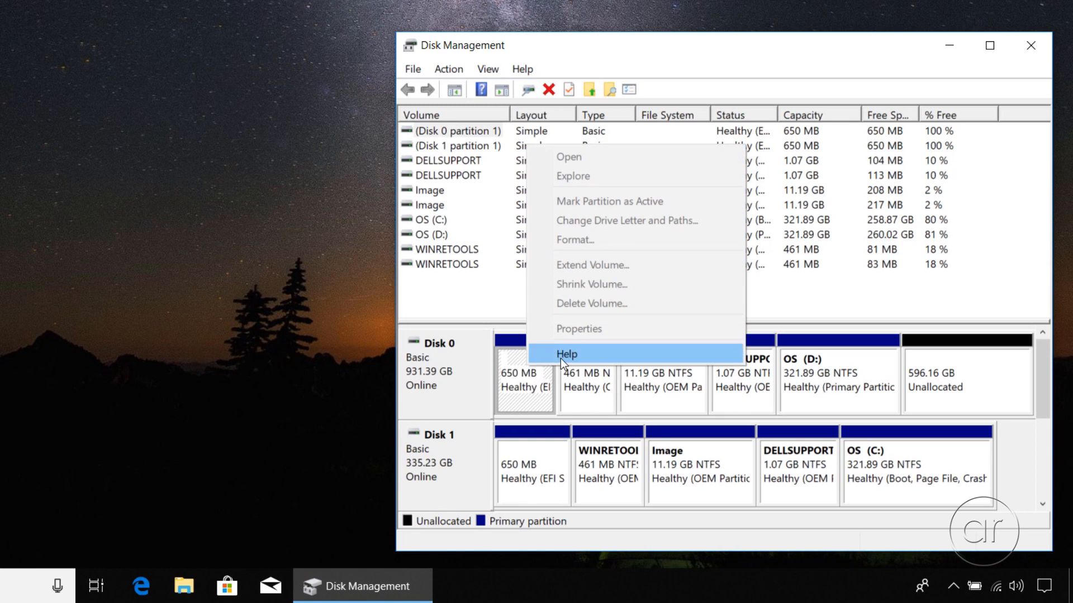
mouse_move(598, 312)
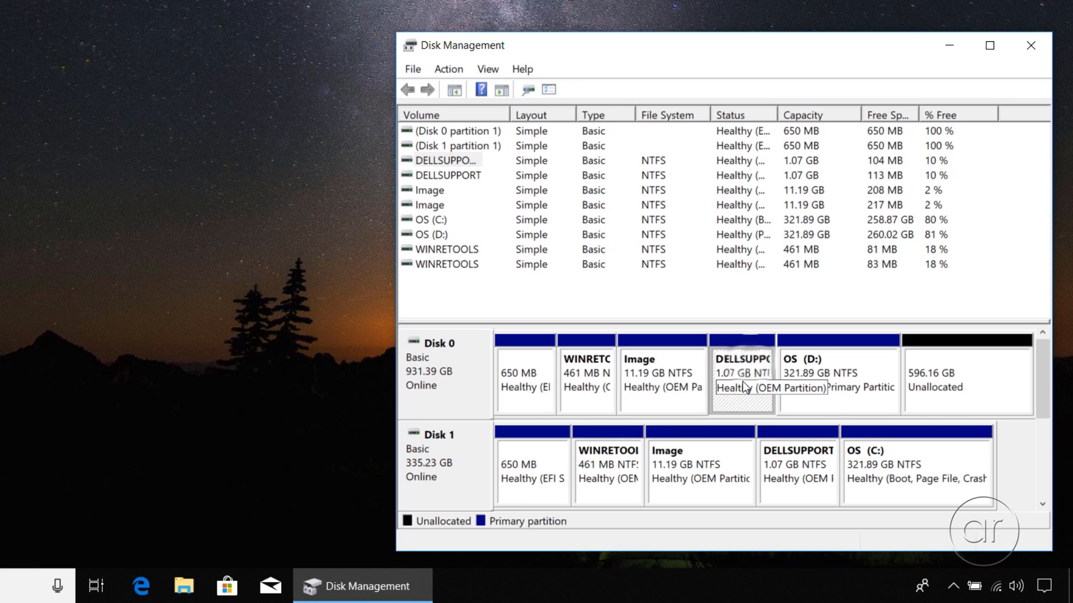
click(838, 380)
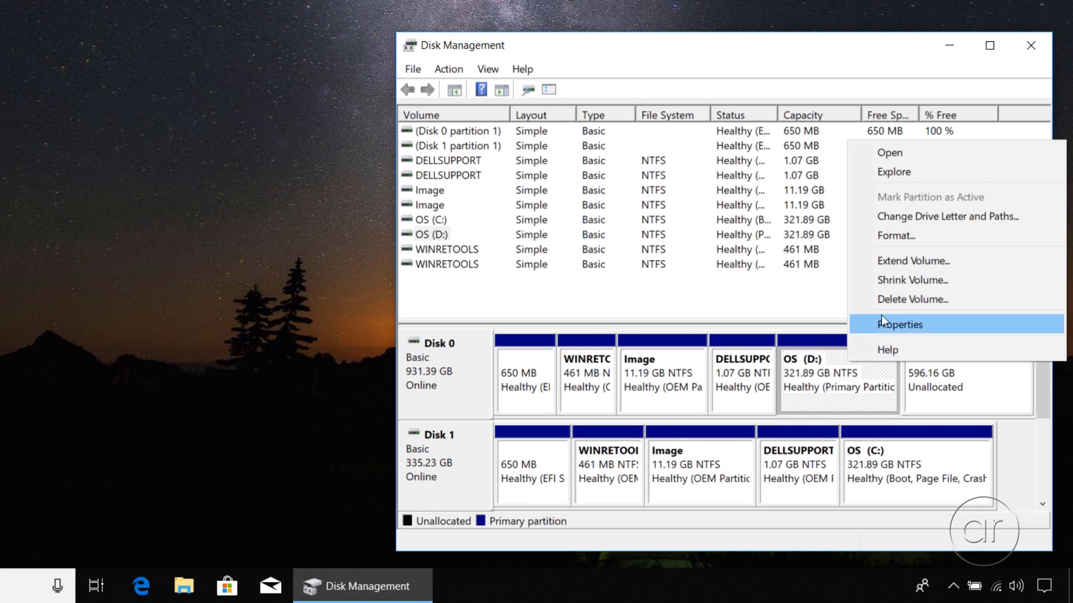
mouse_move(910, 298)
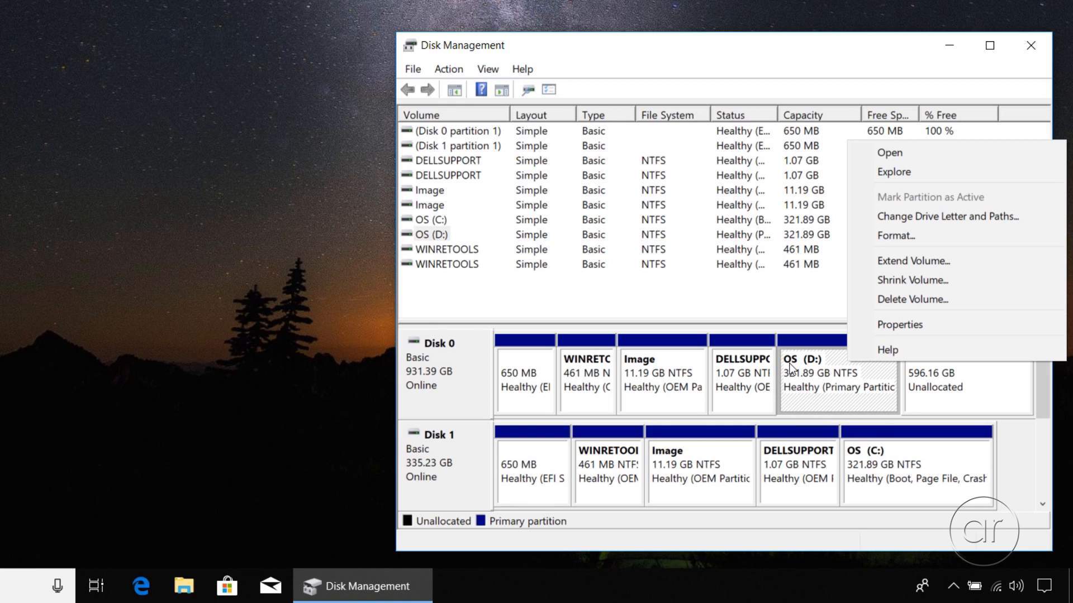
mouse_move(796, 368)
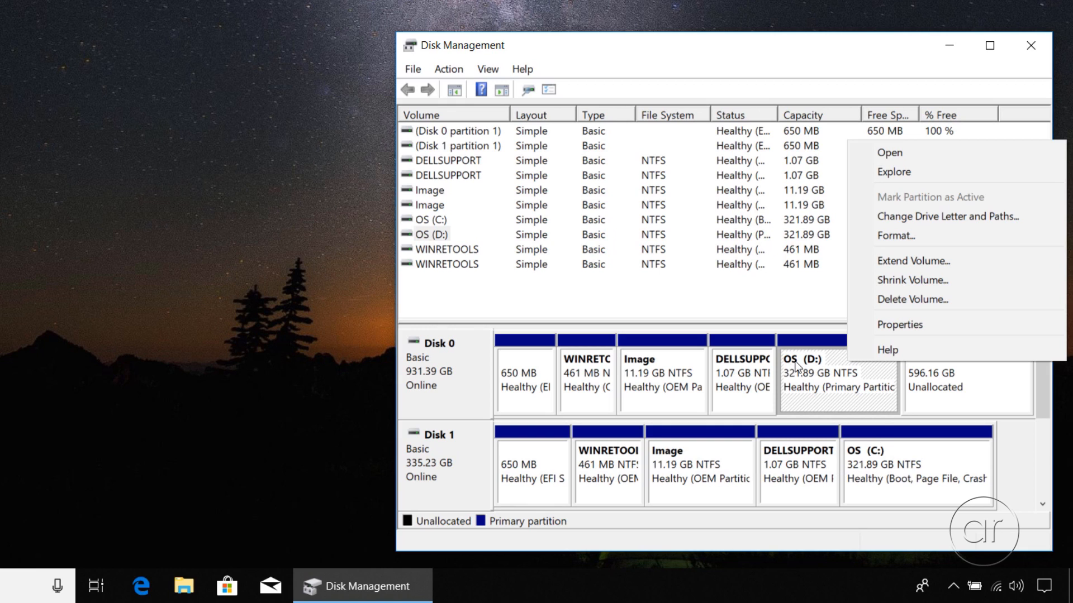
Delete the OS (D:) volume, confirming both the data warning and forced deletion.
click(912, 299)
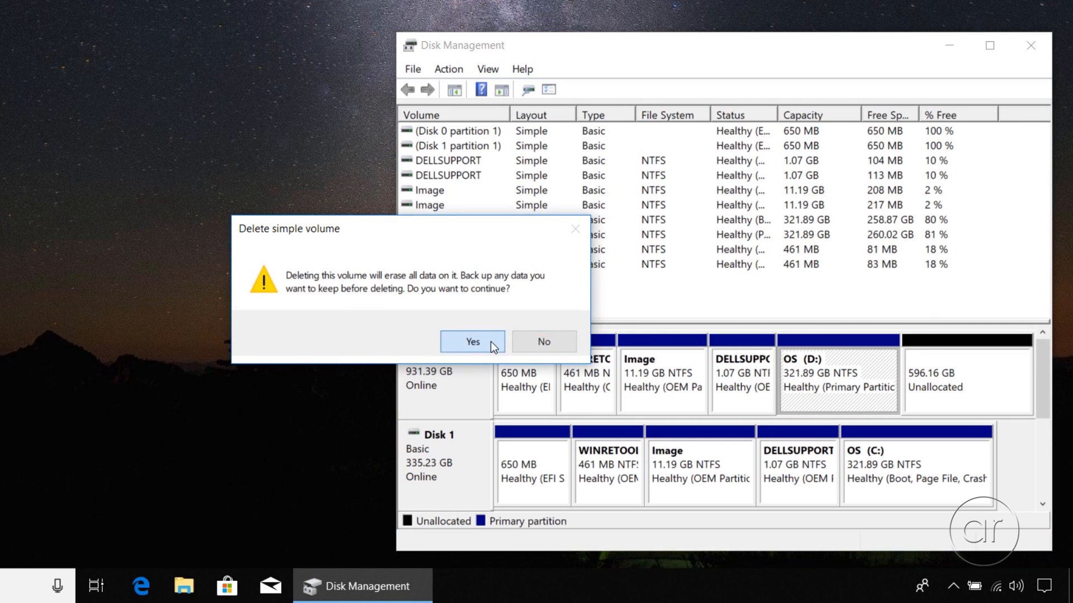
click(471, 341)
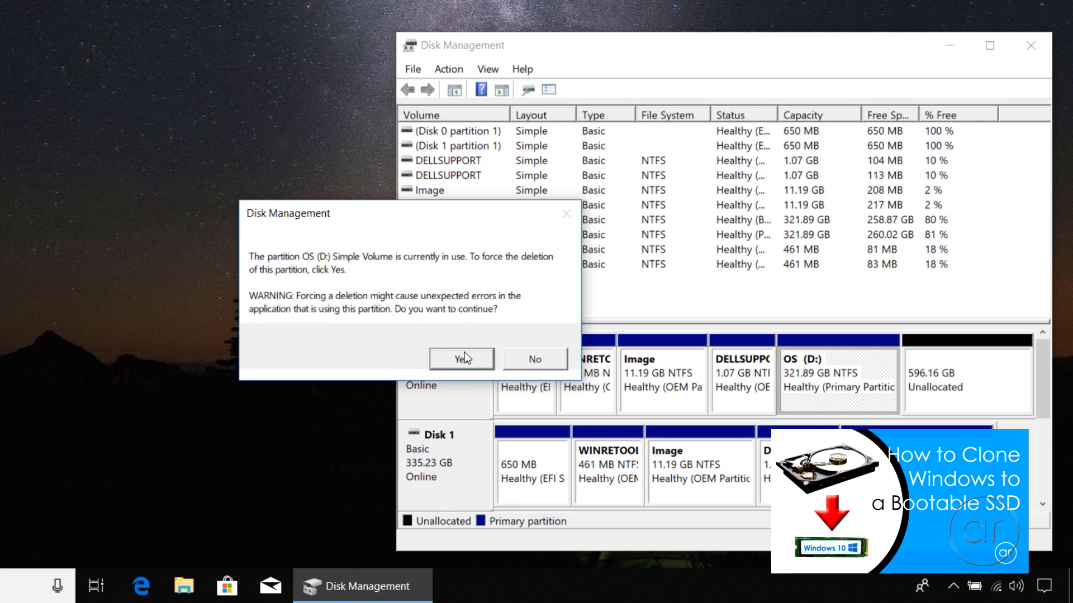
click(461, 359)
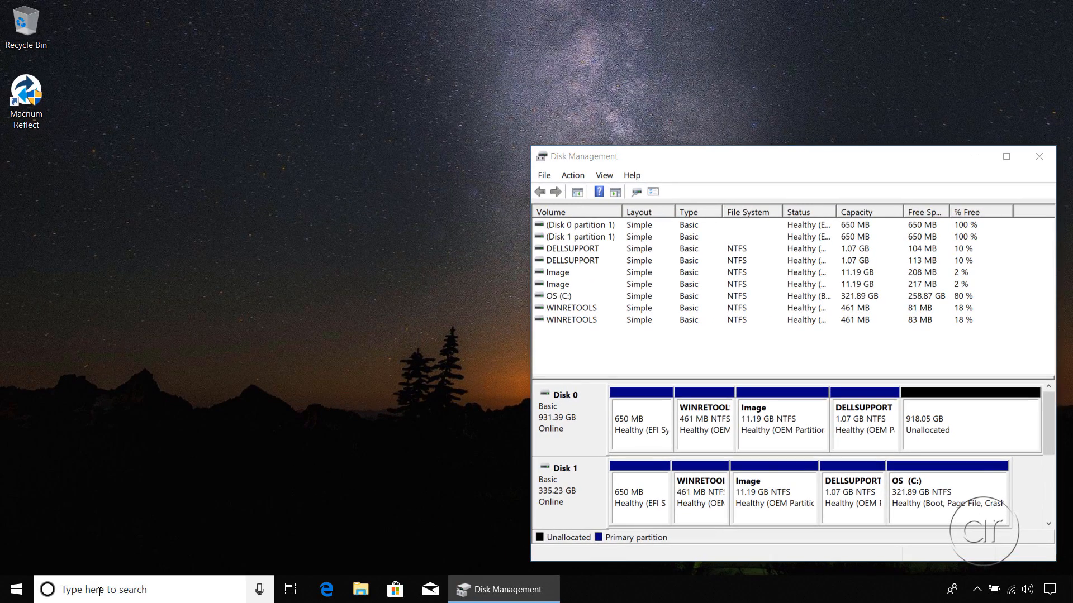
Search 'cmd' and run Command Prompt as administrator.
text(cmd)
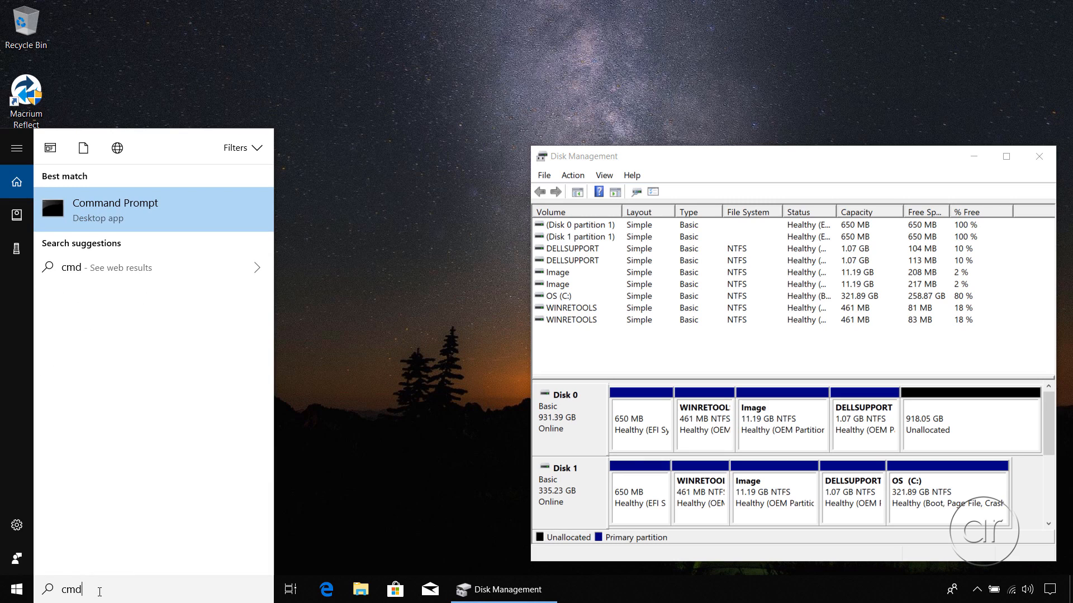
mouse_move(155, 229)
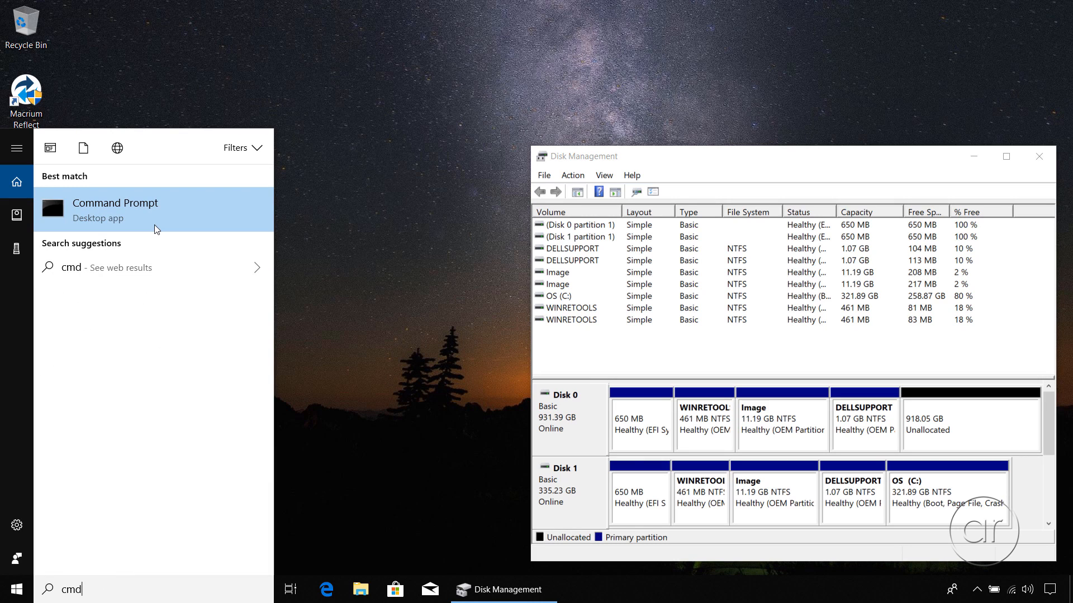
right_click(115, 210)
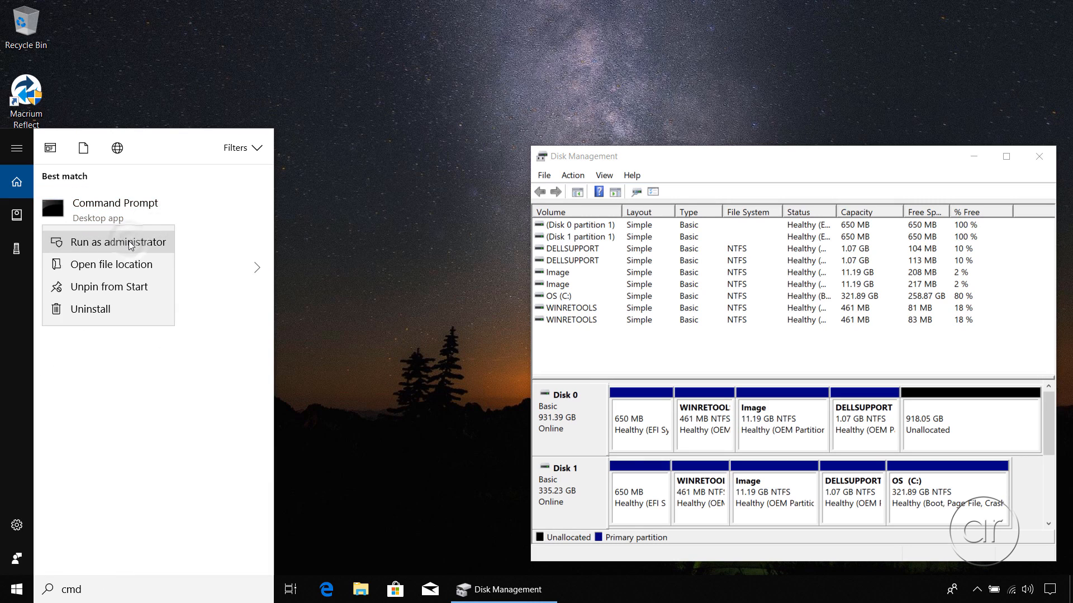
click(120, 241)
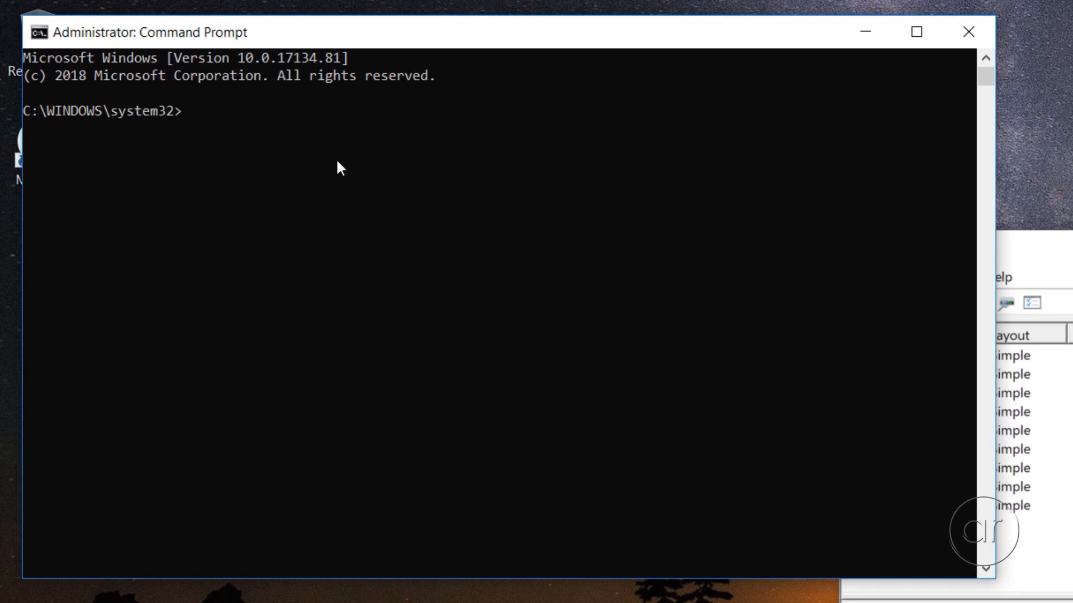
Start diskpart, list disks, select disk 0 and list its partitions.
text(diskpart)
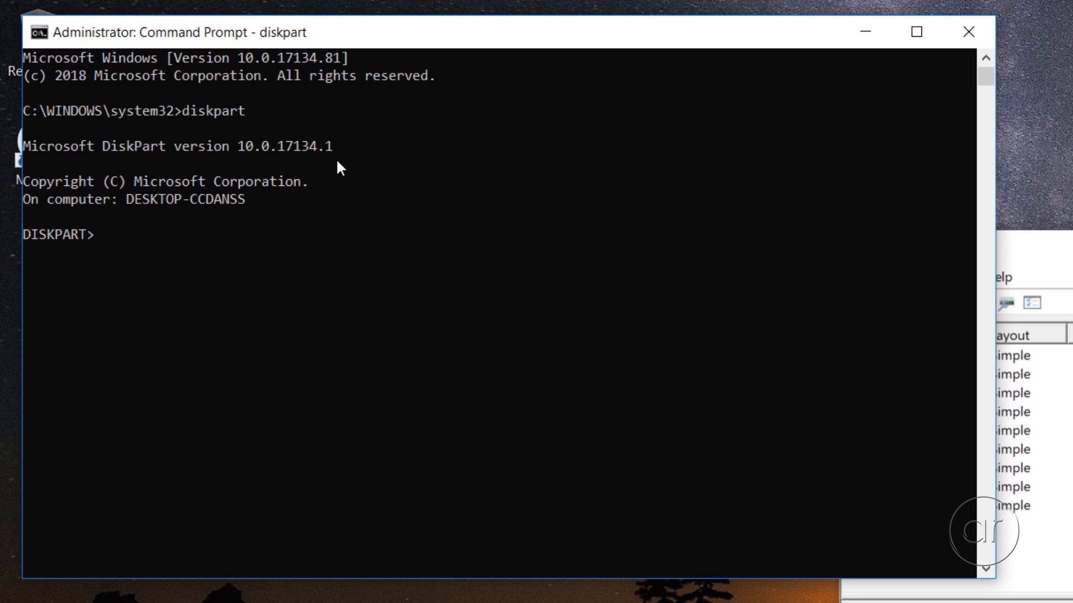
text(l)
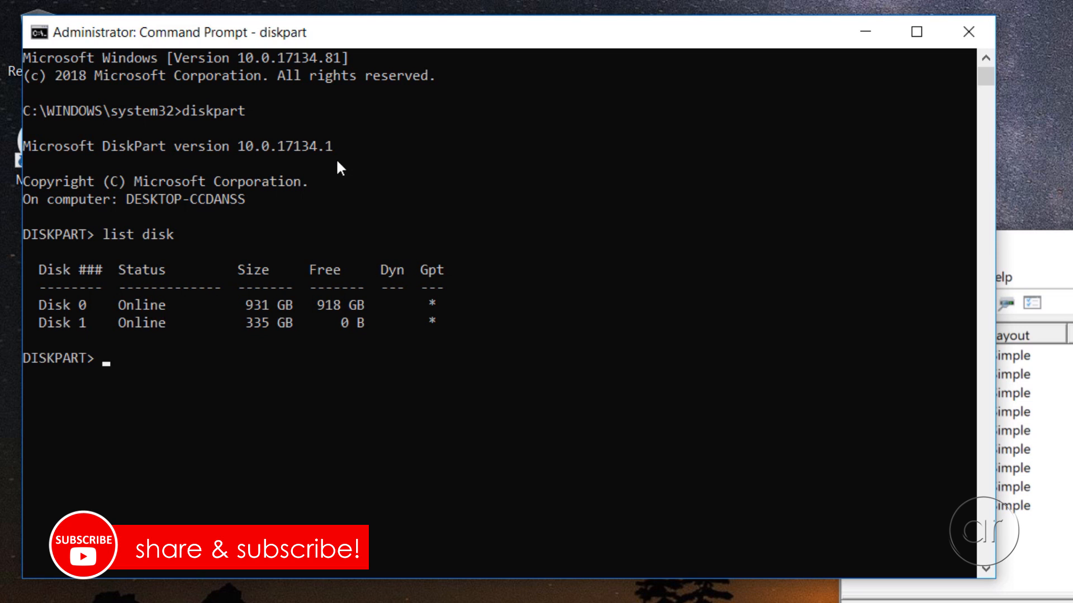
mouse_move(98, 323)
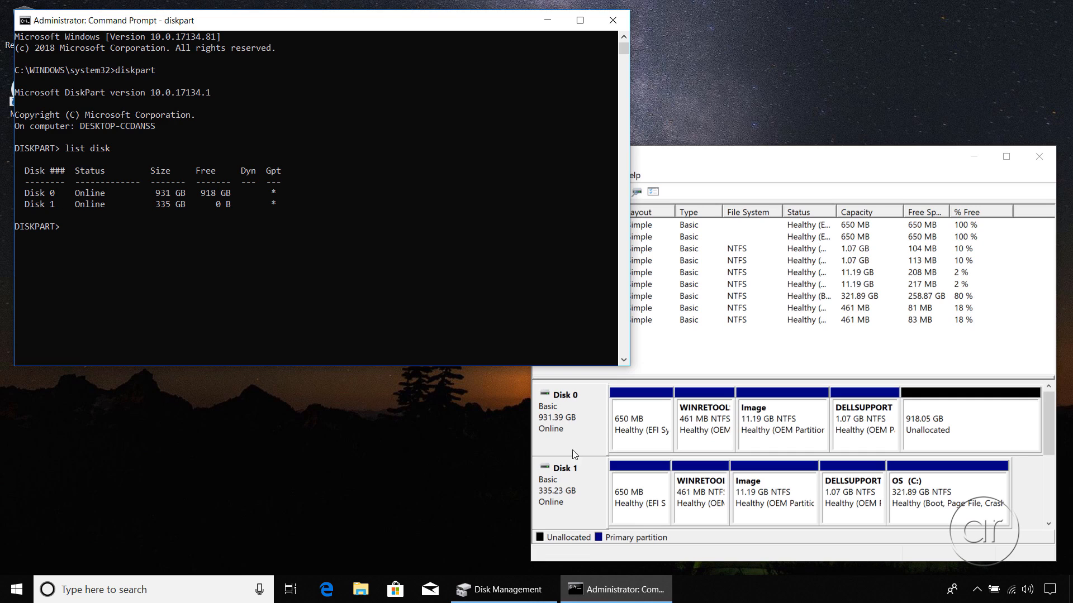
mouse_move(591, 479)
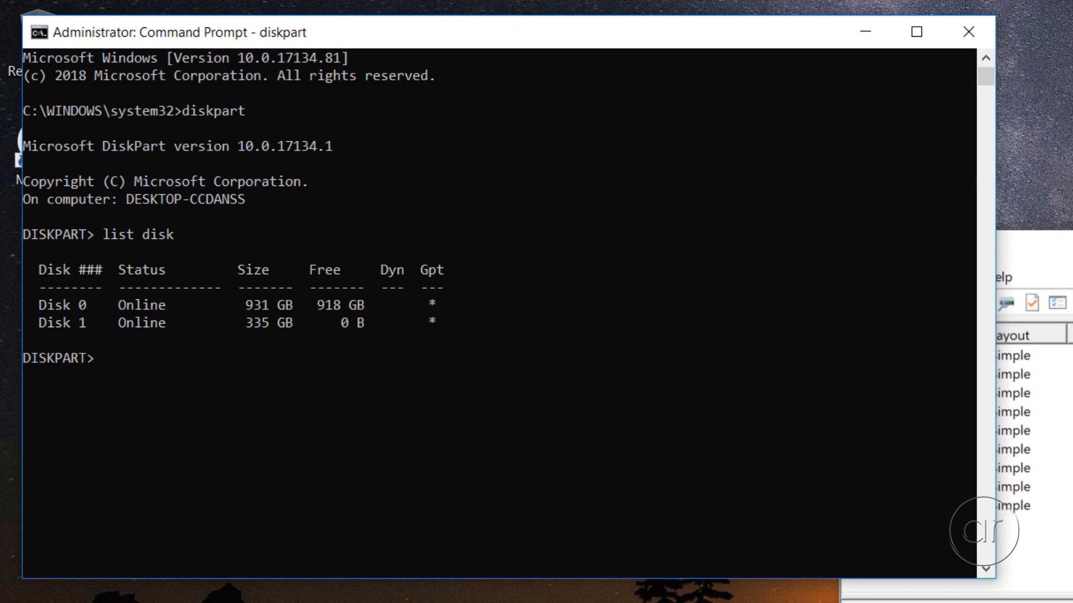
text(select disk 0)
text(list disk)
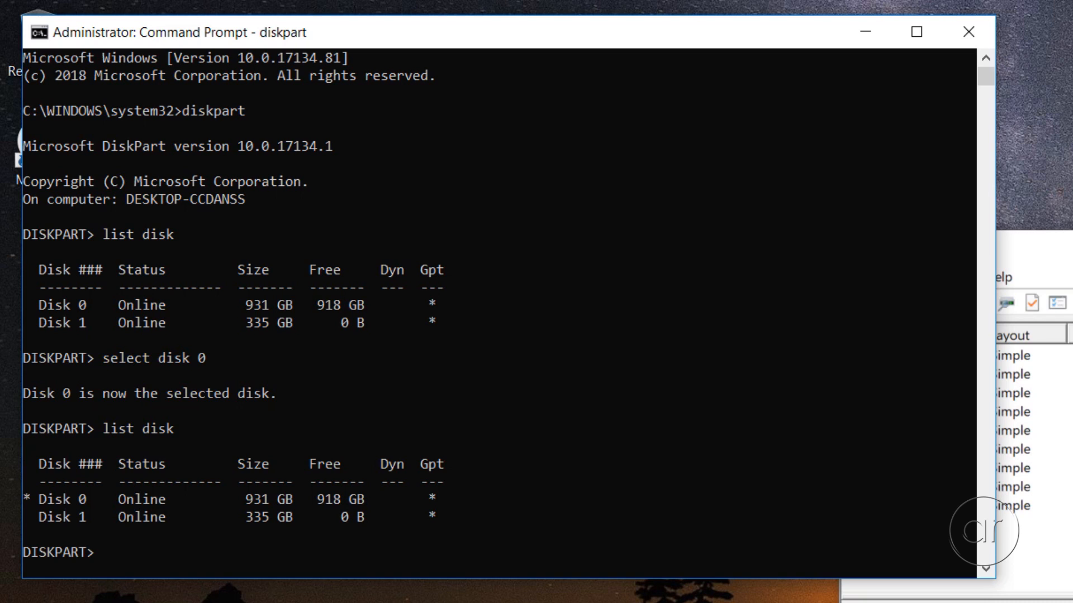
text(list partition)
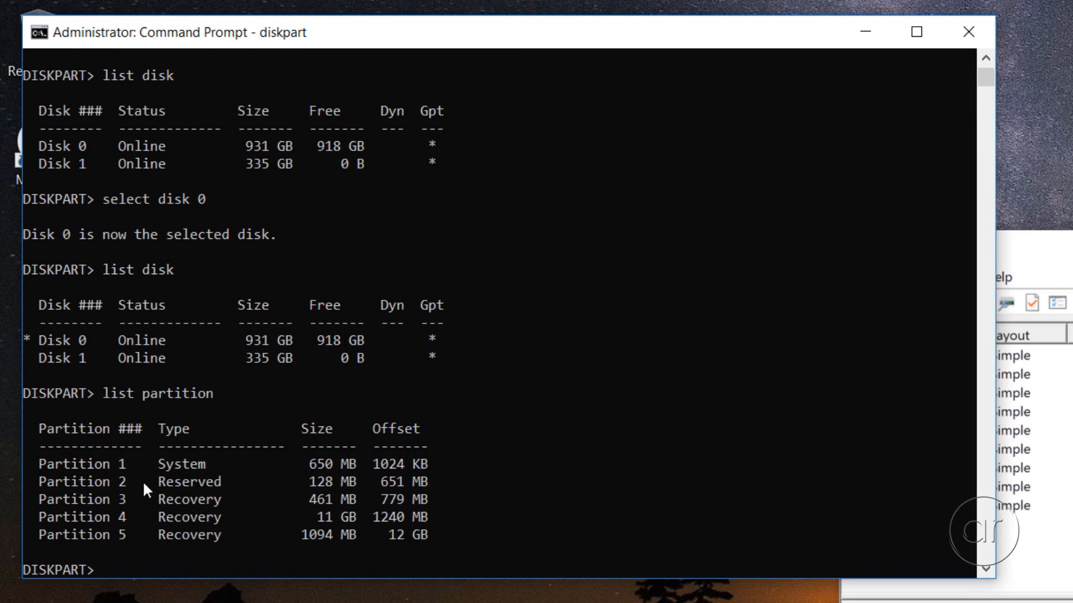
mouse_move(346, 500)
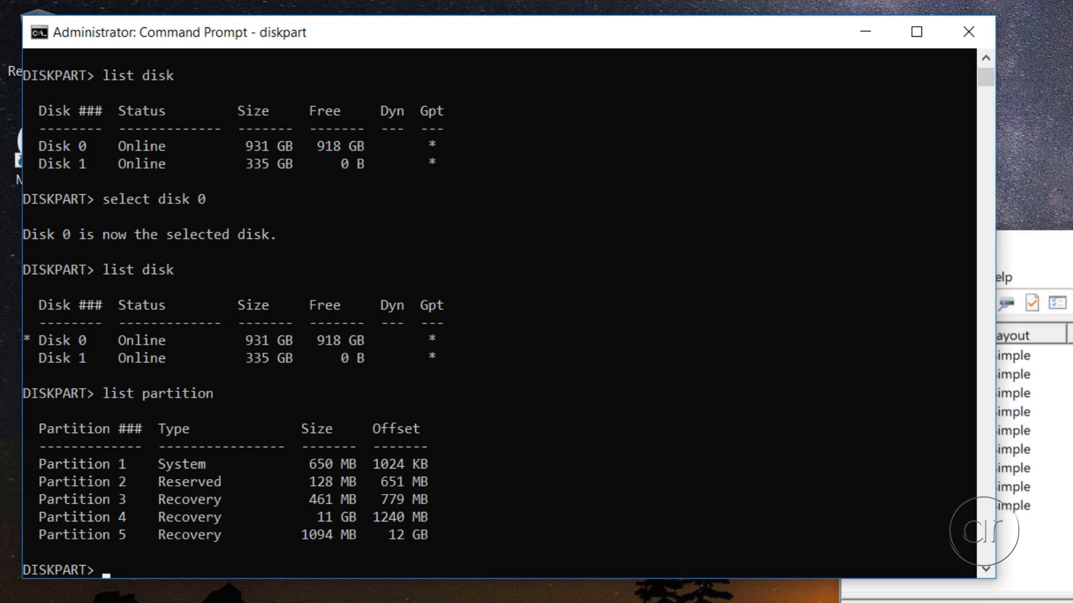
Select partition 1 in diskpart and list disk 0's partitions.
text(select partition 1)
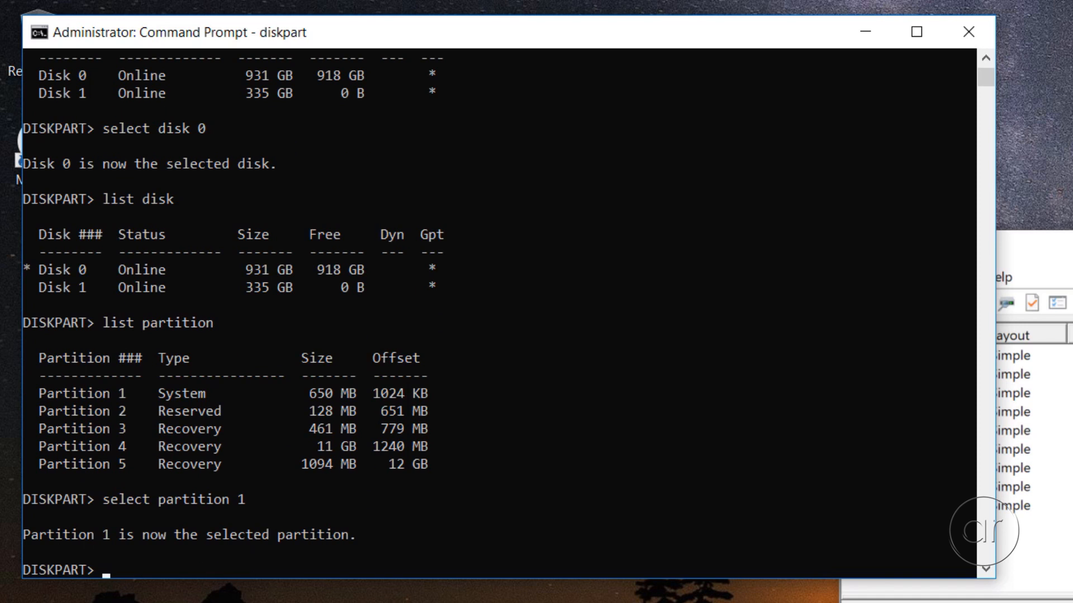
text(list partition)
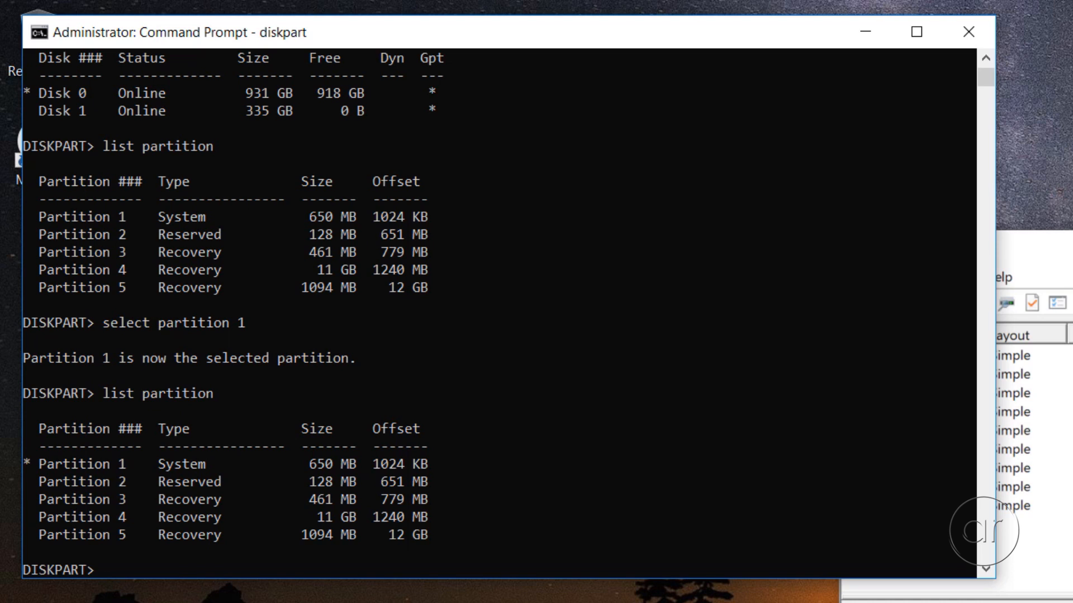
text(list part)
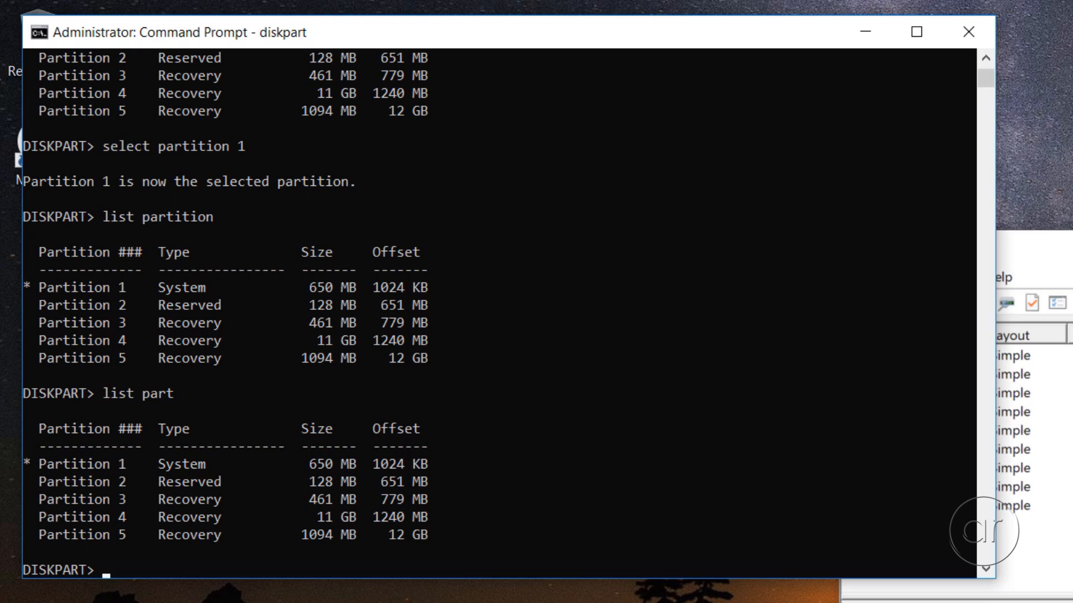
Force-delete System partition 1 with 'delete part override' and relist partitions.
text(delete)
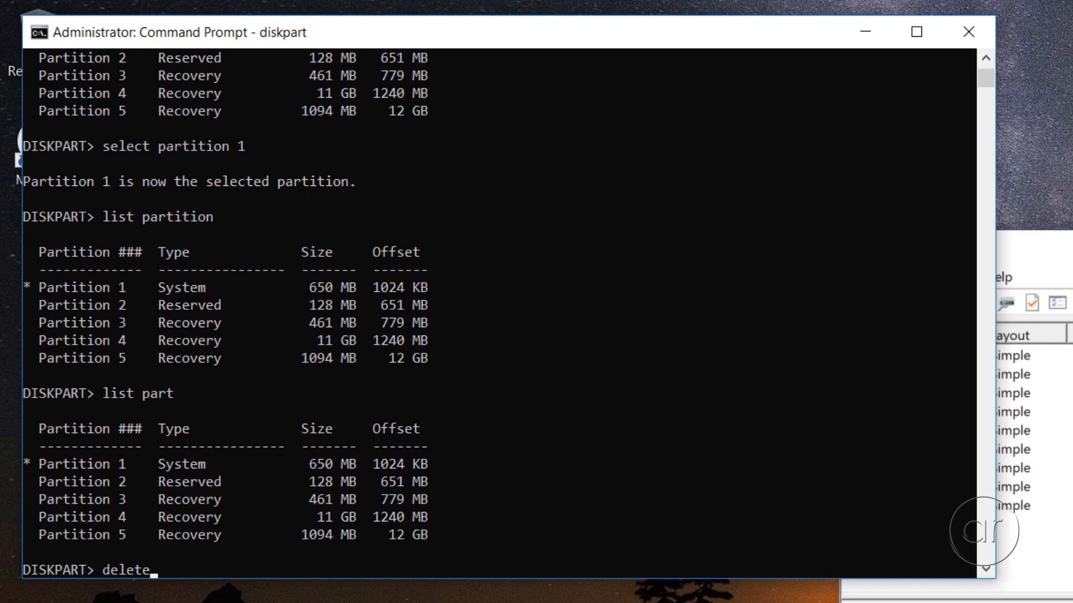
text(part overr)
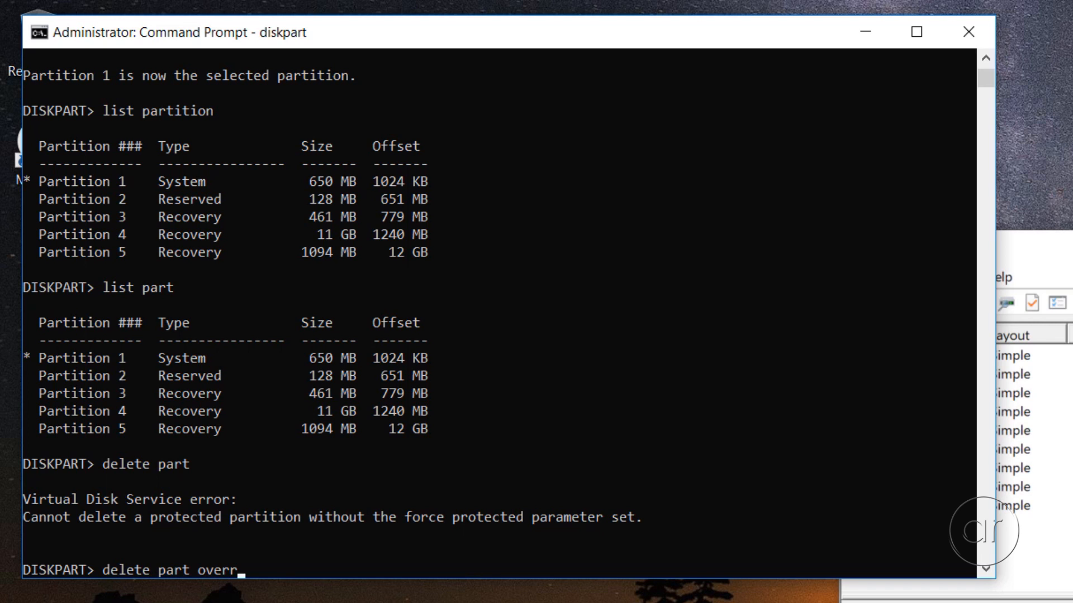
text(ide)
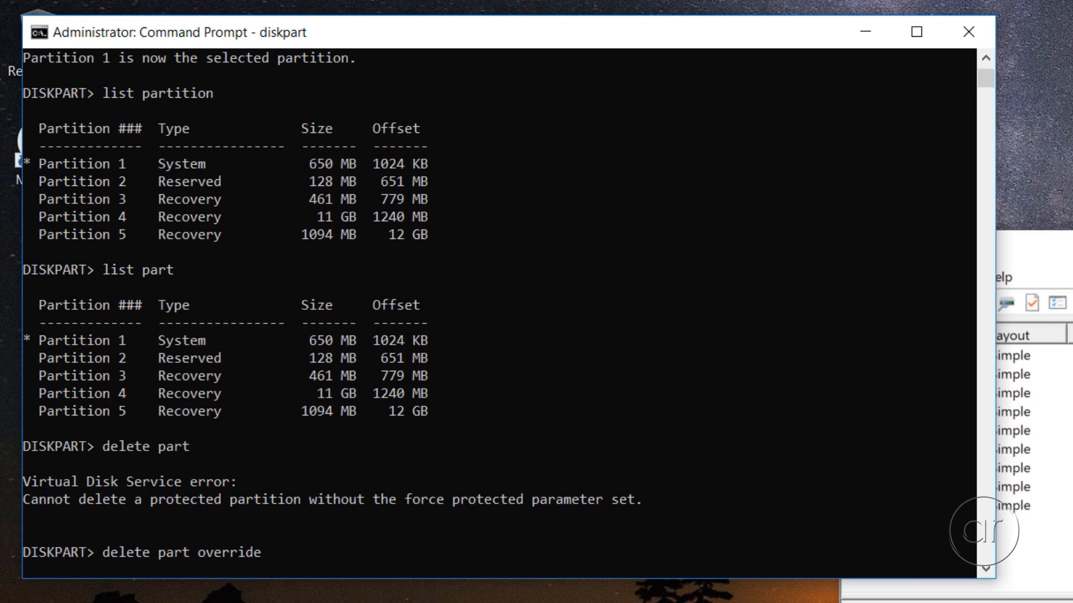
key(enter)
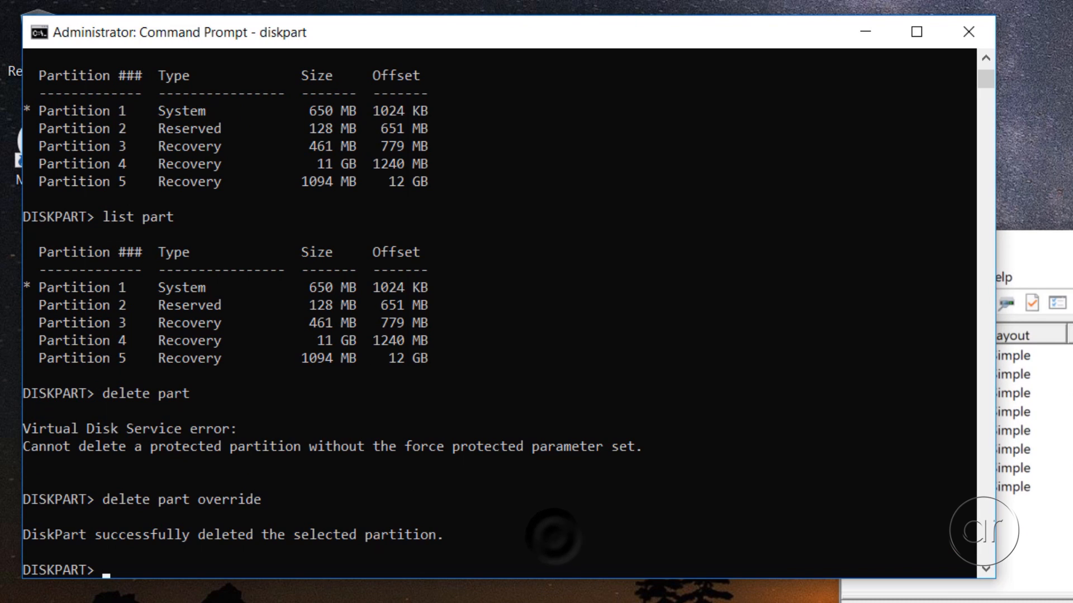
text(list part)
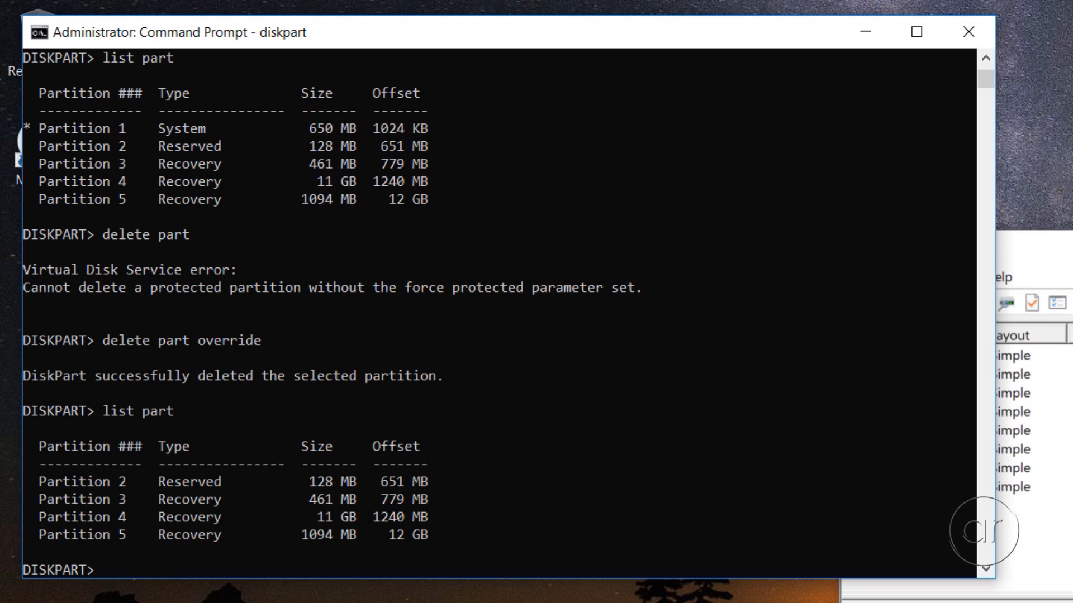
Select partition 2 in diskpart with 'select part 2'.
text(select part 2)
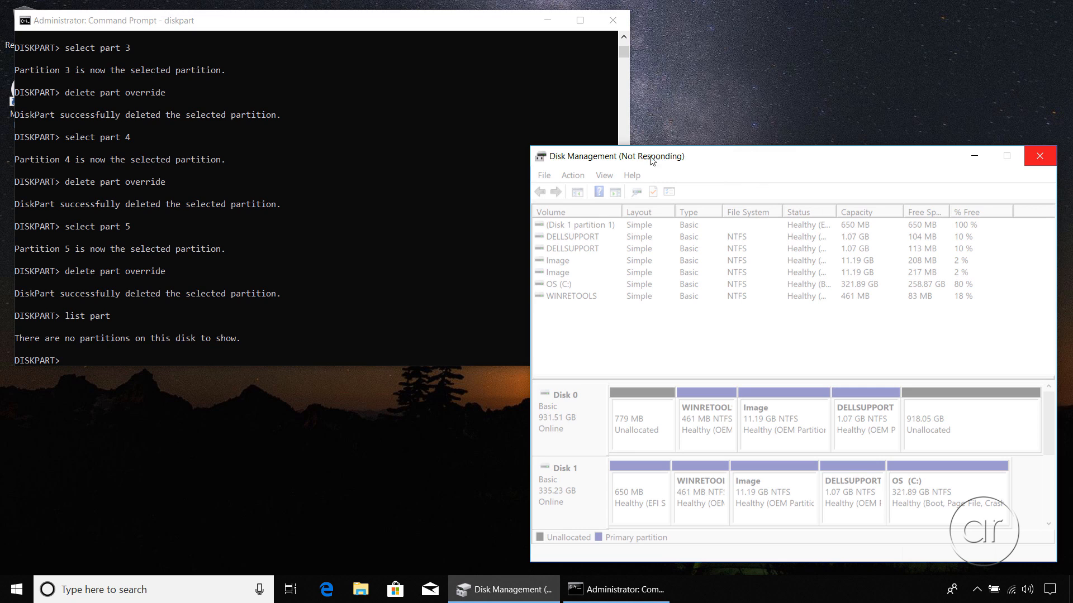
Focus the frozen Disk Management window and close it.
click(612, 589)
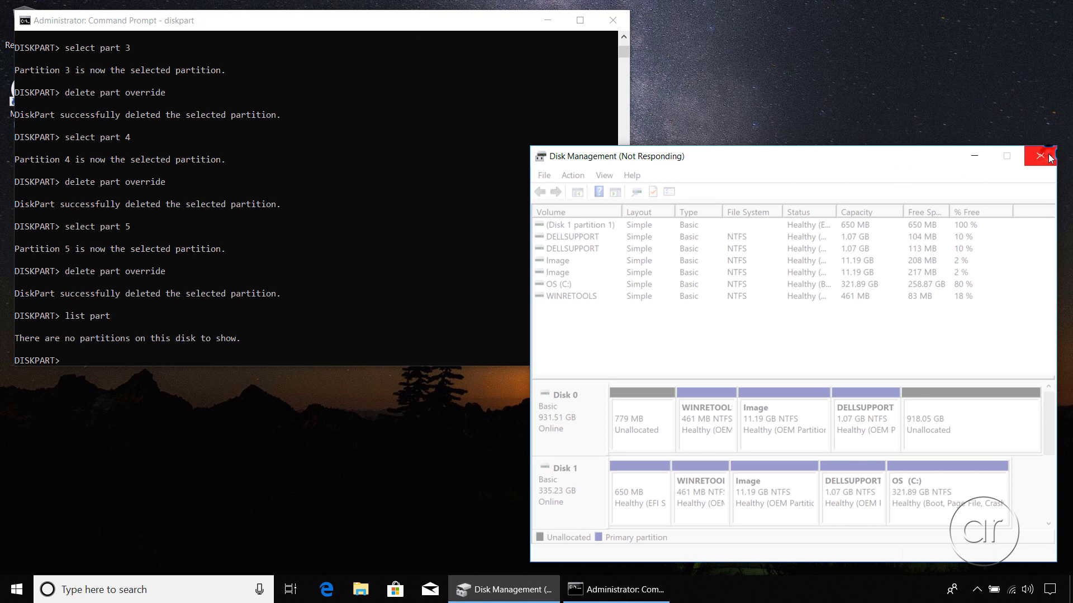
click(1039, 156)
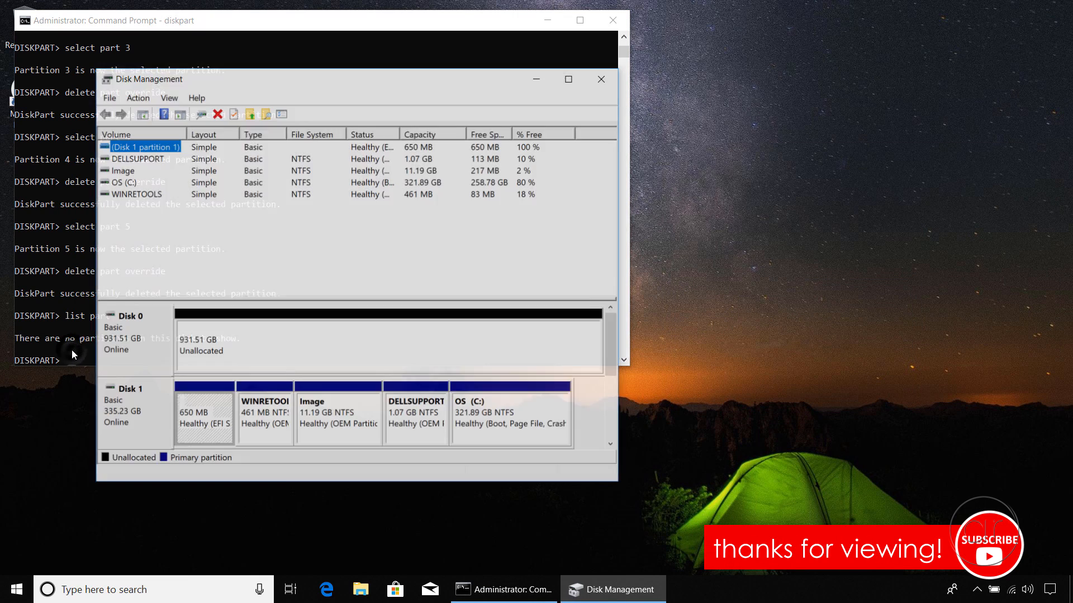
drag(147, 78, 411, 137)
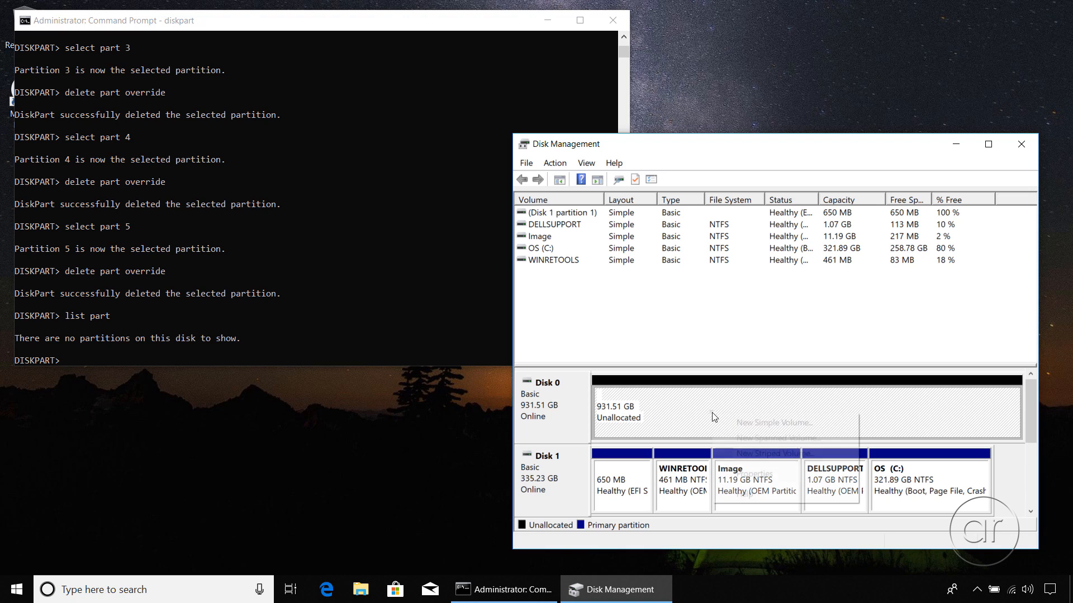
right_click(633, 414)
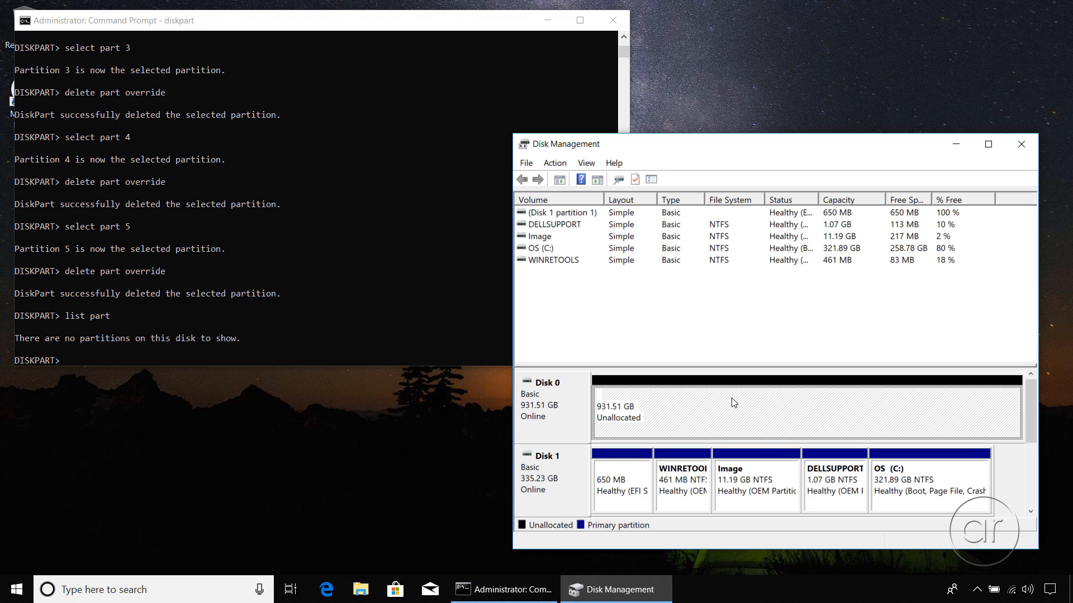
mouse_move(781, 415)
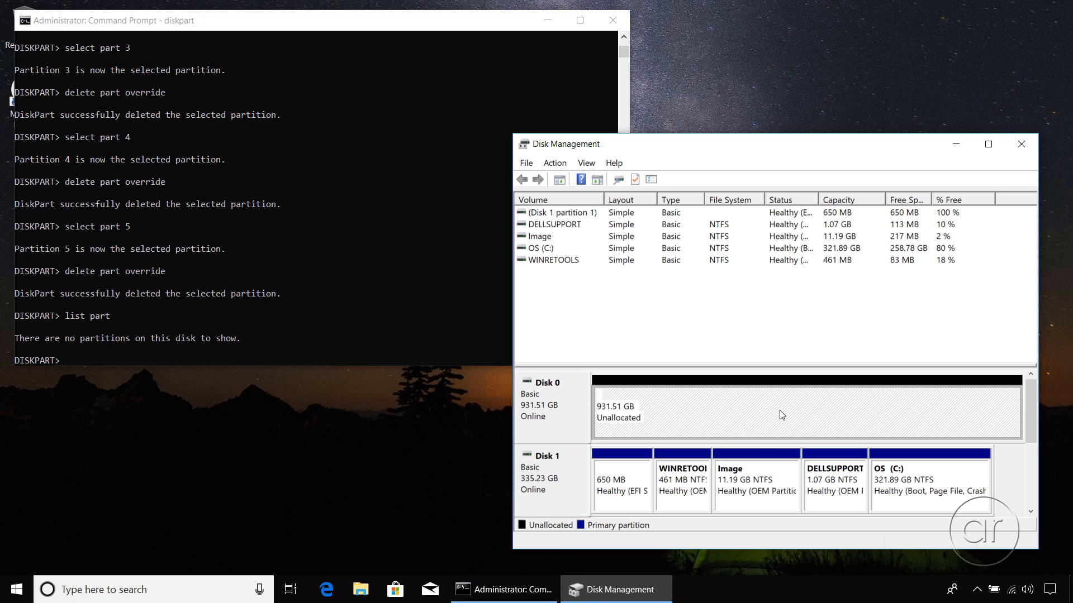